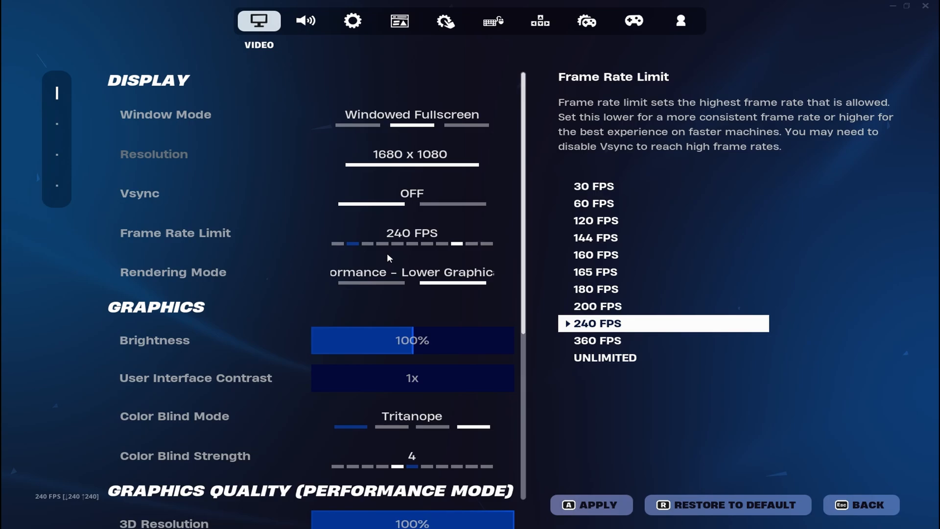
# - Review the Audio tab's Voice Chat options, including Voice Reporting and output device
pyautogui.click(412, 272)
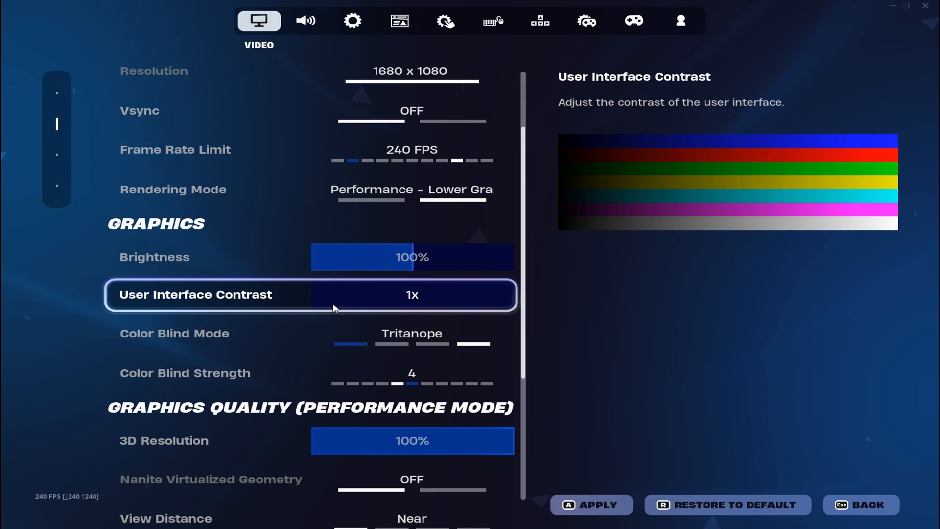
pyautogui.scroll(-3)
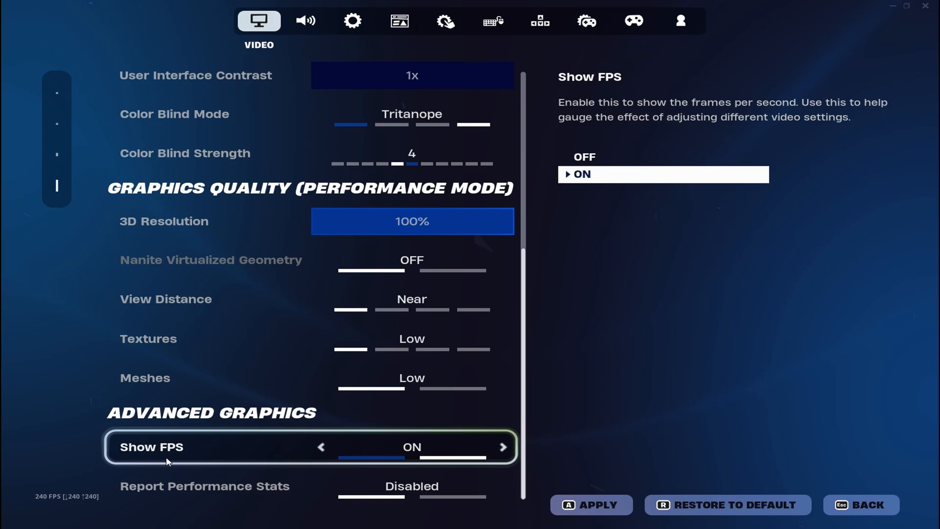
pyautogui.click(305, 21)
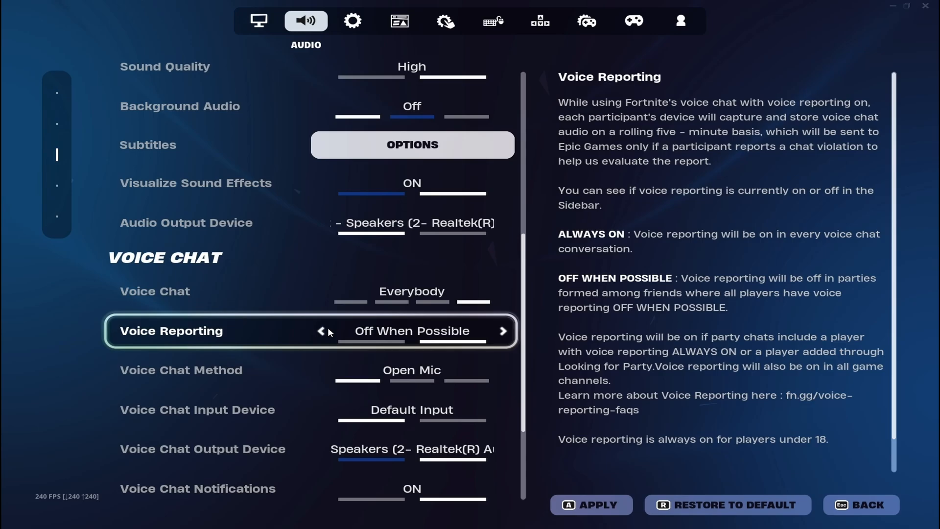
pyautogui.scroll(-3)
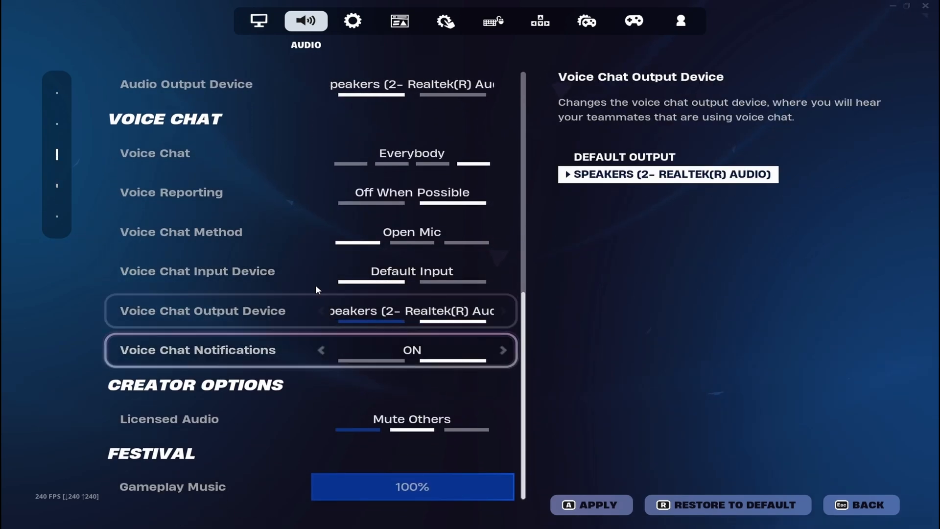
pyautogui.click(353, 20)
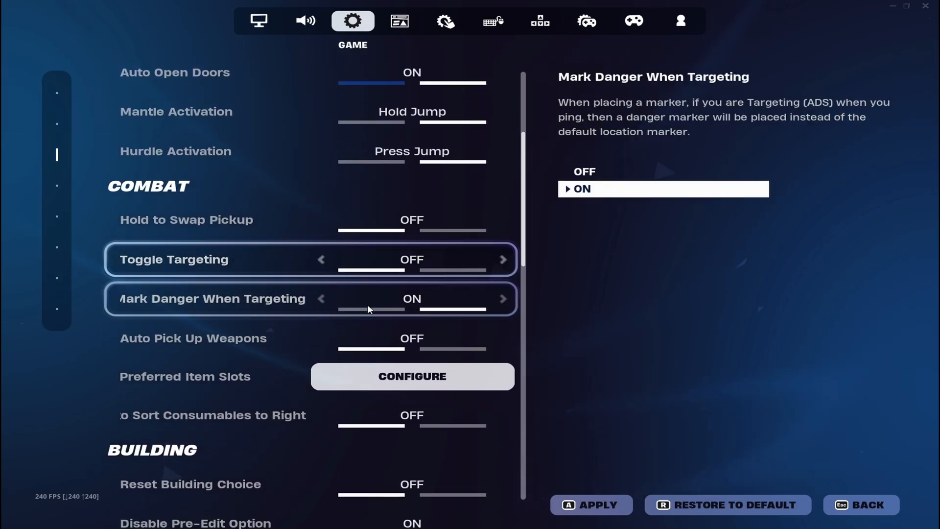
# - Scroll the Game tab to Combat and configure Preferred Item Slots
pyautogui.scroll(-3)
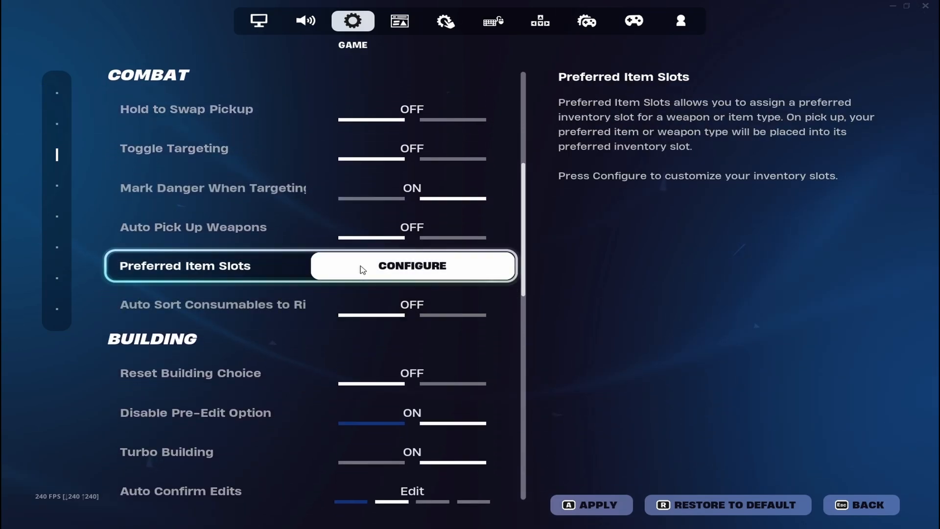
pyautogui.click(412, 266)
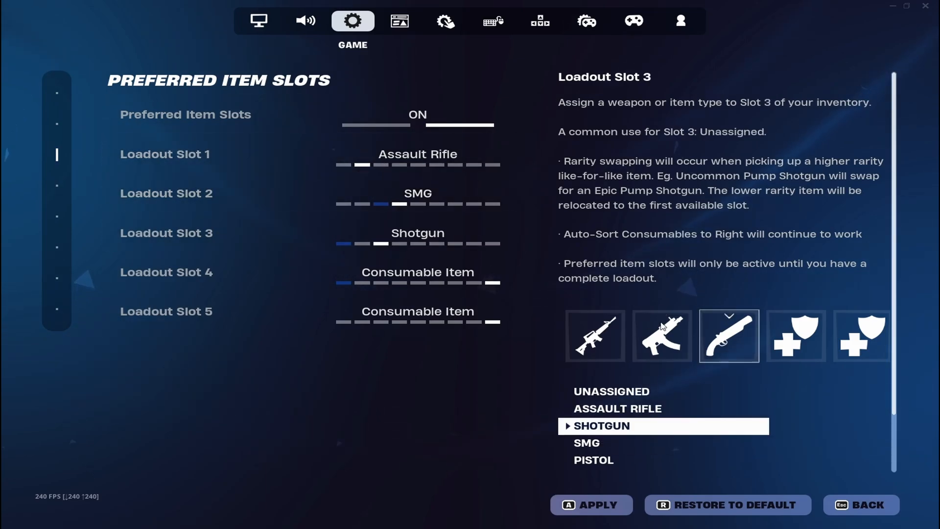
# - Check loadout slot 4's item choices, then go back to the game settings list
pyautogui.click(795, 335)
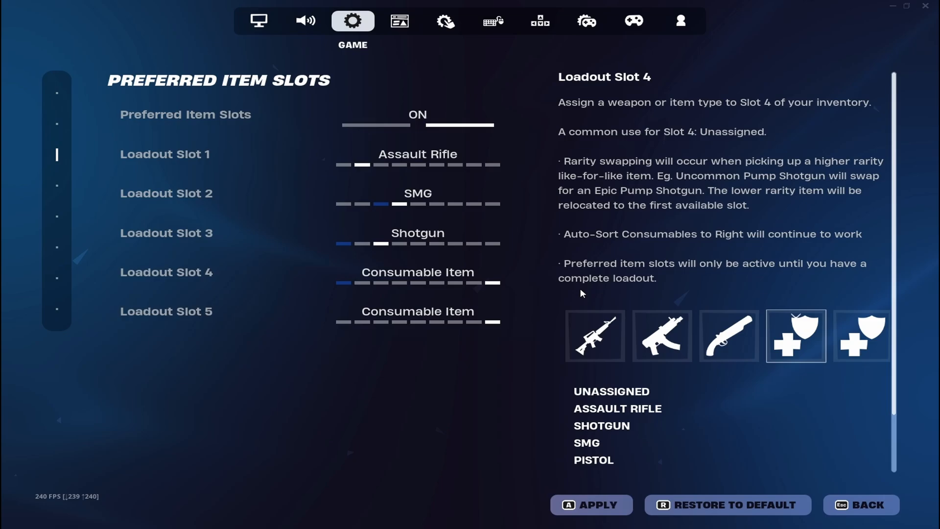
pyautogui.click(417, 272)
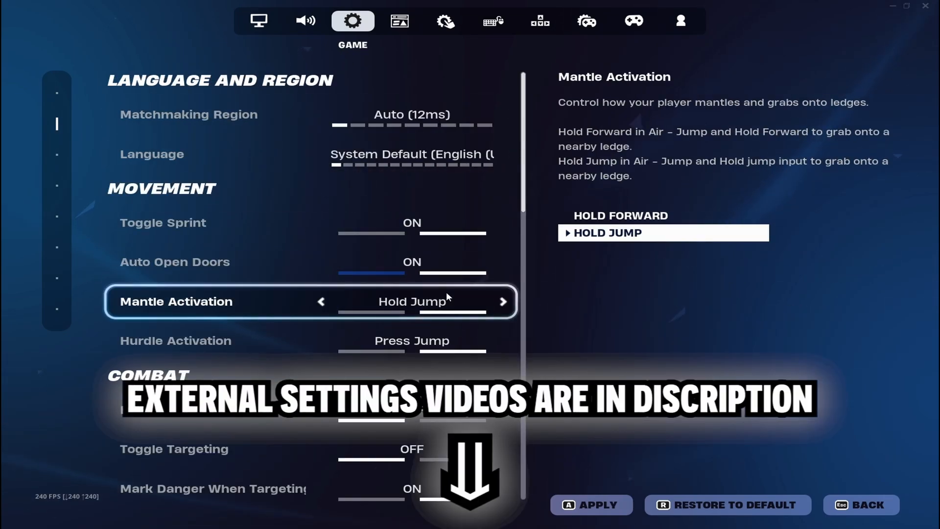
# - Review Building, Tutorial, Extra Game Options and Replays settings, then move to Game UI
pyautogui.scroll(-3)
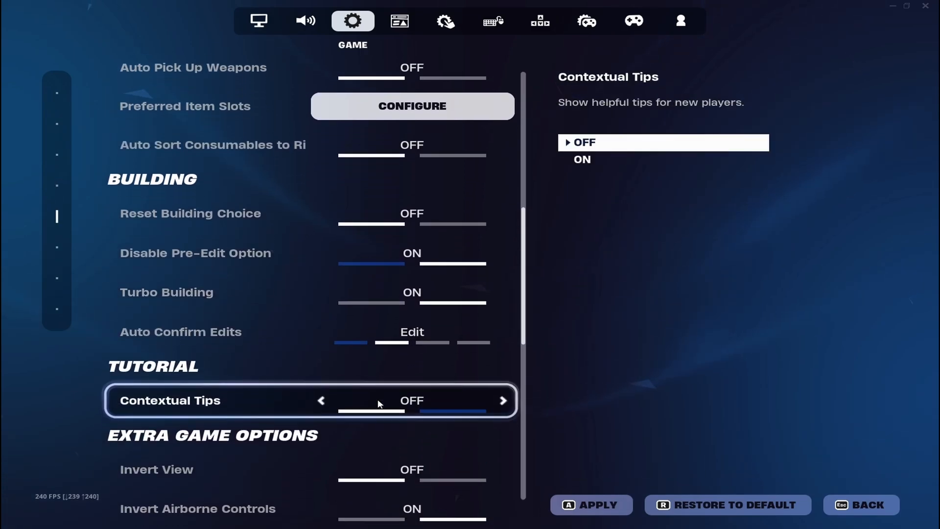
pyautogui.scroll(-3)
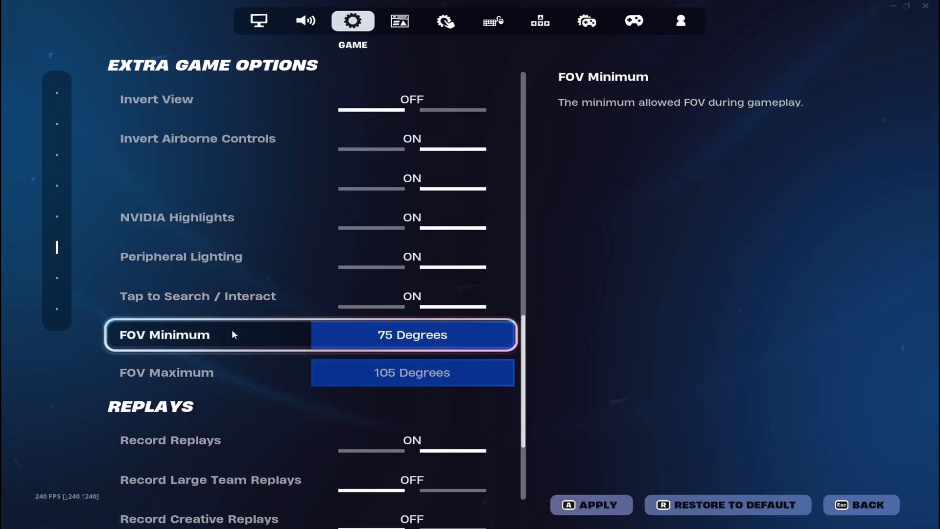
pyautogui.scroll(-3)
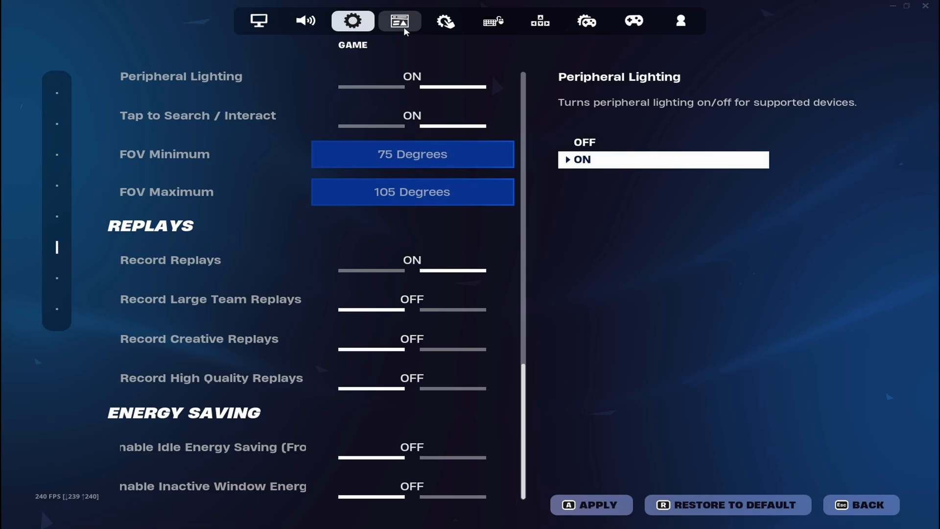
pyautogui.click(400, 21)
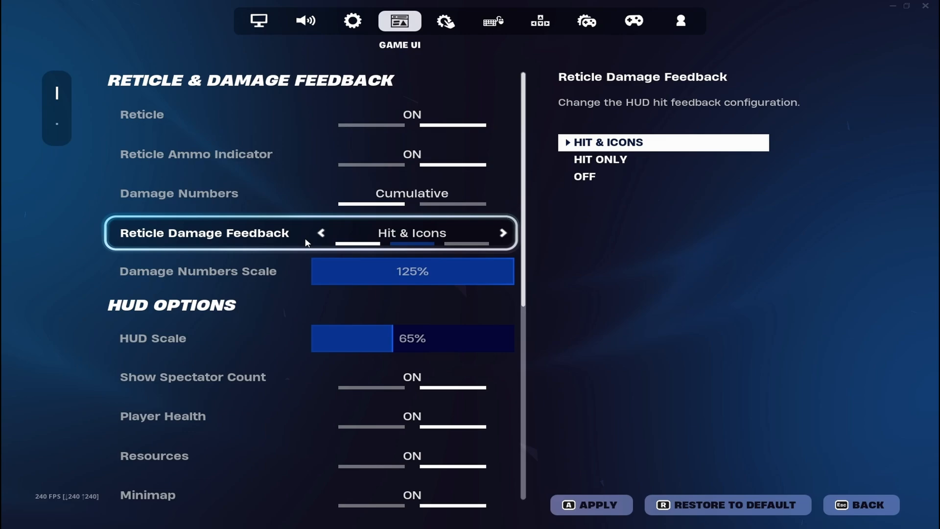
# - Review Reticle & Damage Feedback and HUD Options, then move to Touch and Motion
pyautogui.click(412, 271)
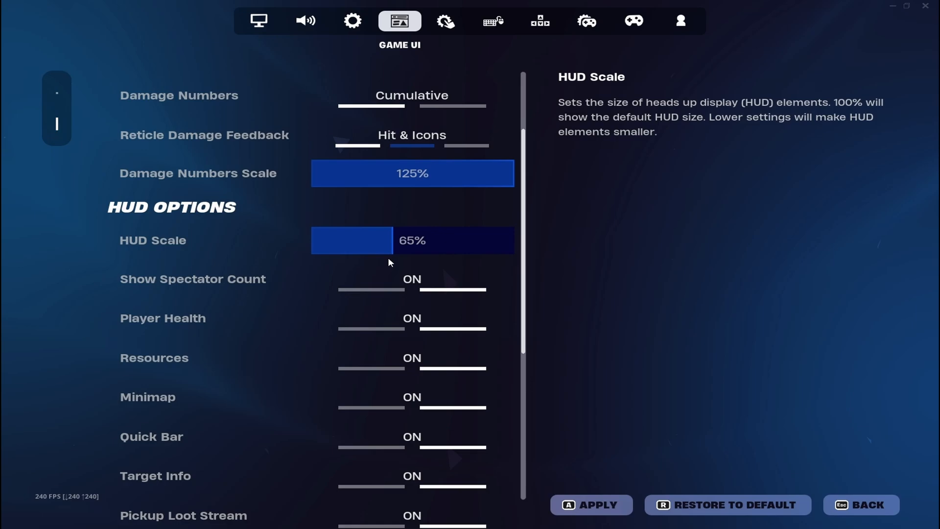
pyautogui.moveTo(416, 261)
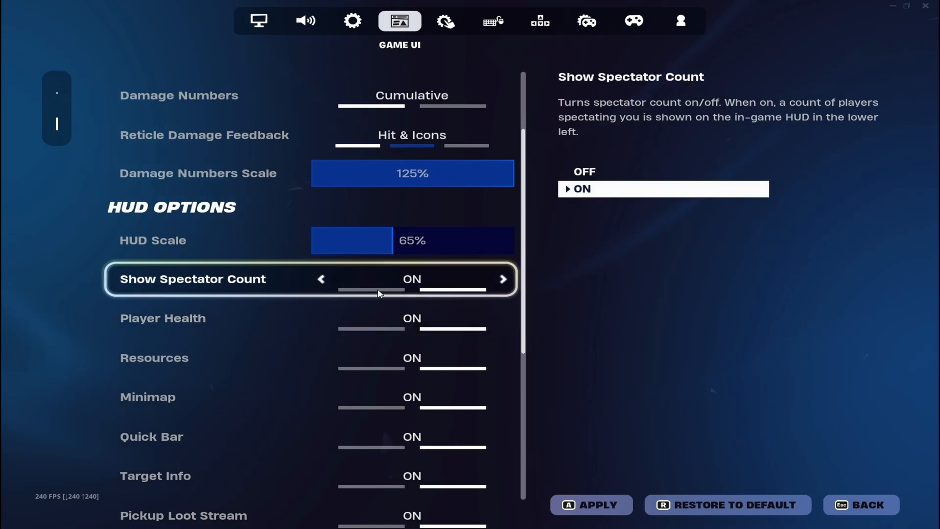
pyautogui.scroll(-3)
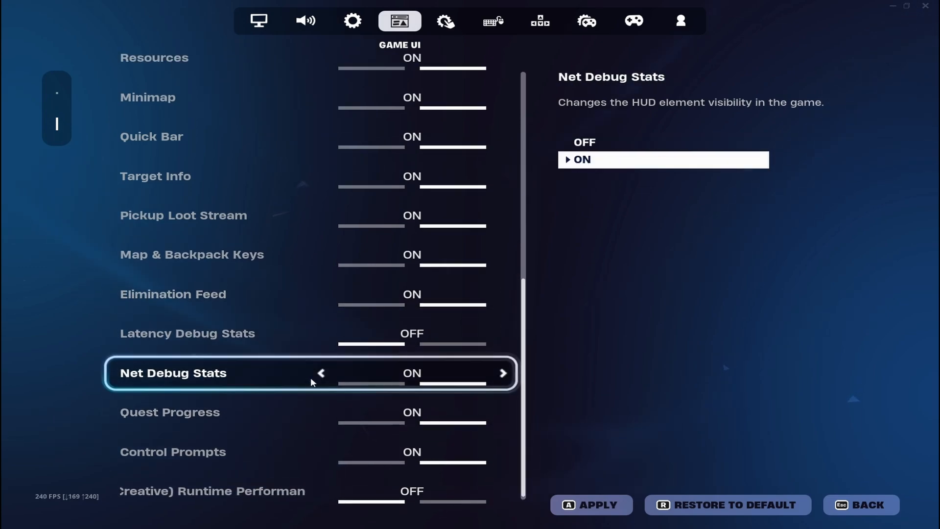
pyautogui.scroll(3)
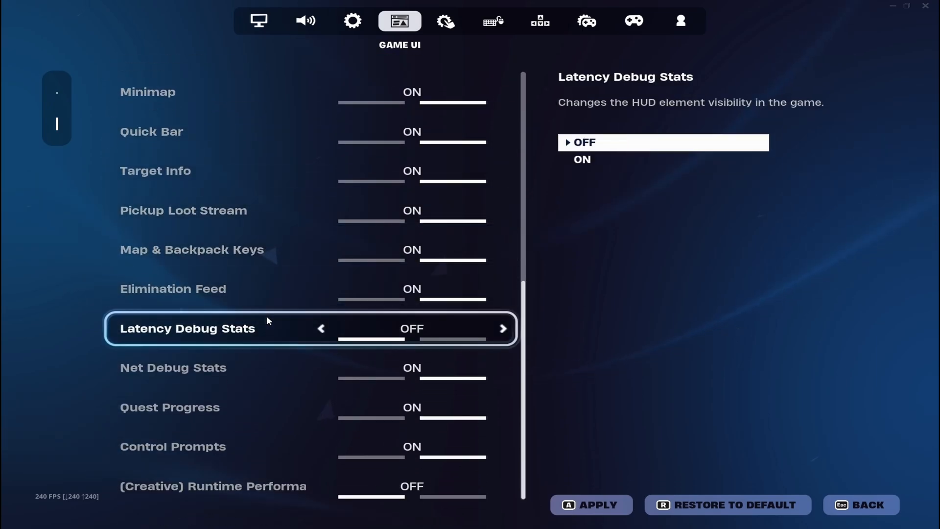
pyautogui.click(213, 485)
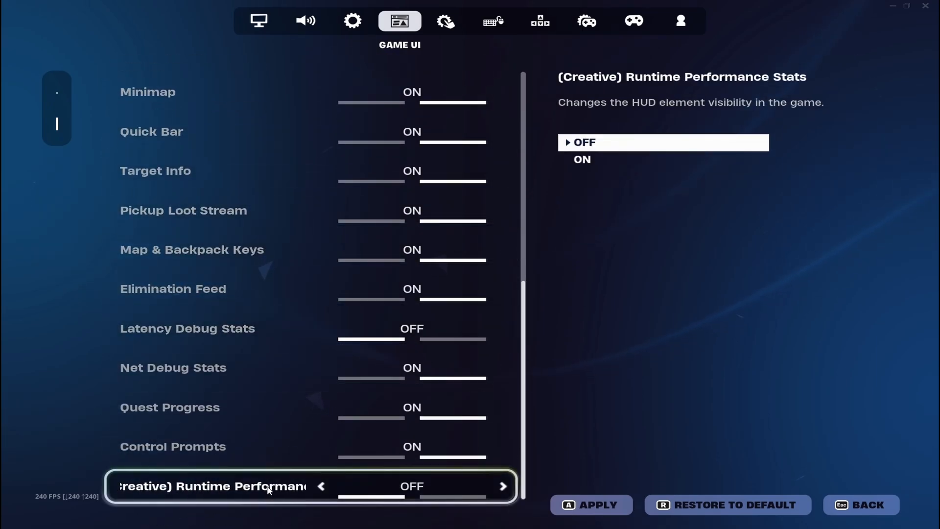
pyautogui.click(446, 21)
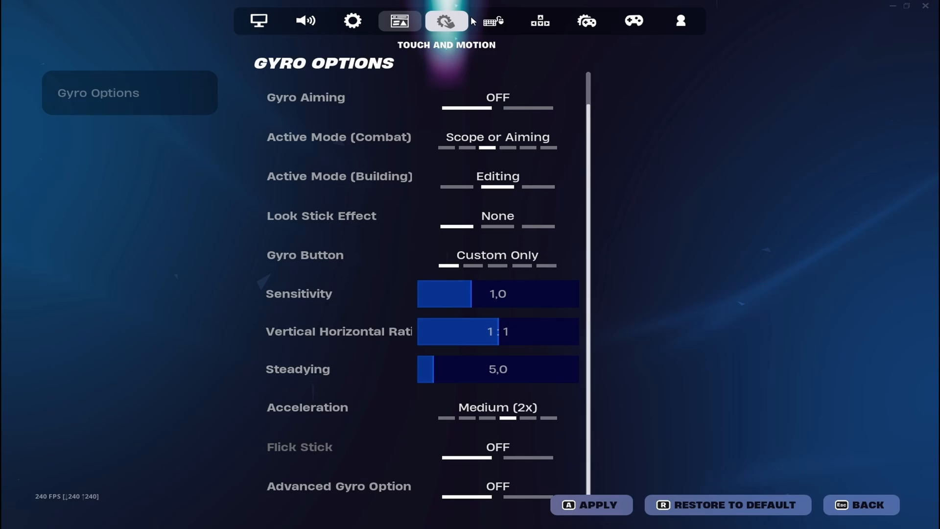
# - Review mouse sensitivity, custom keyboard diagonals and Mouse Flight settings
pyautogui.click(493, 21)
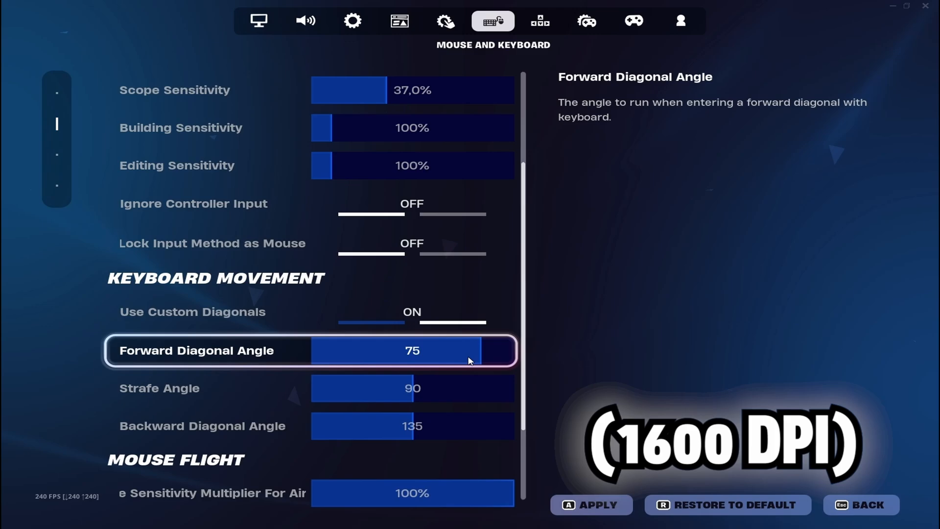
pyautogui.scroll(-3)
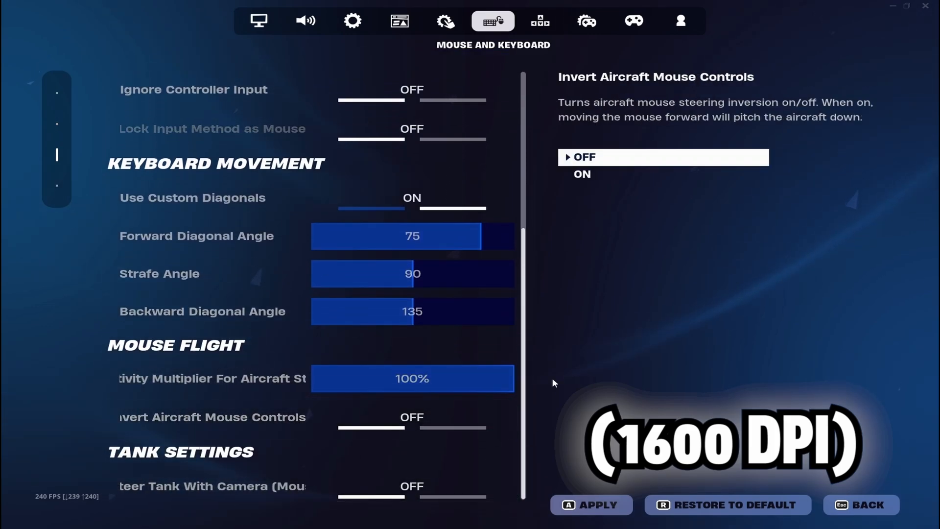
pyautogui.click(539, 20)
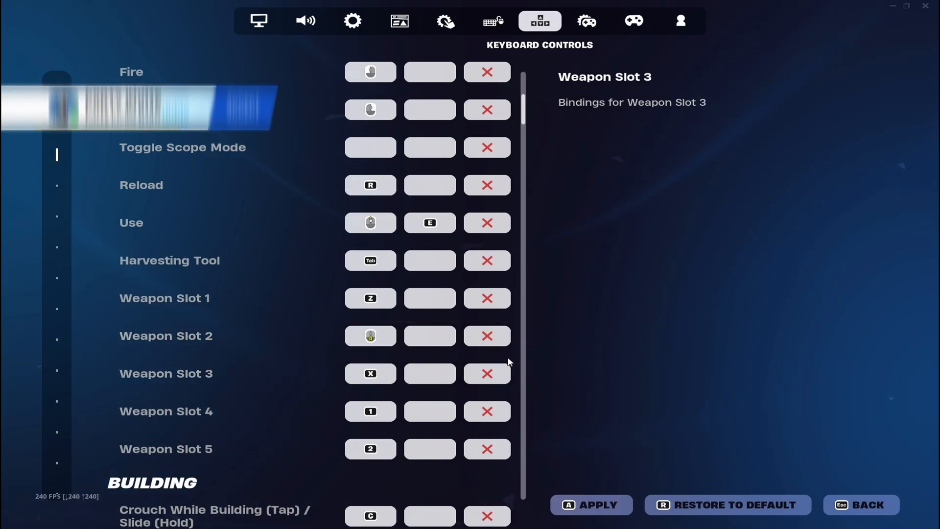
# - Review Combat and Building keybinds, e.g. Place Building Shift, Rotate R, Building Edit F
pyautogui.click(370, 373)
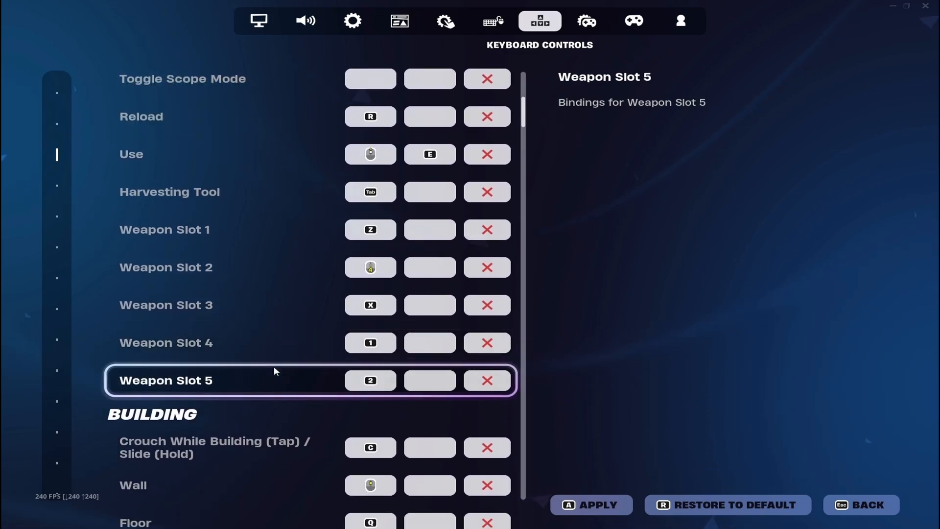
pyautogui.scroll(-3)
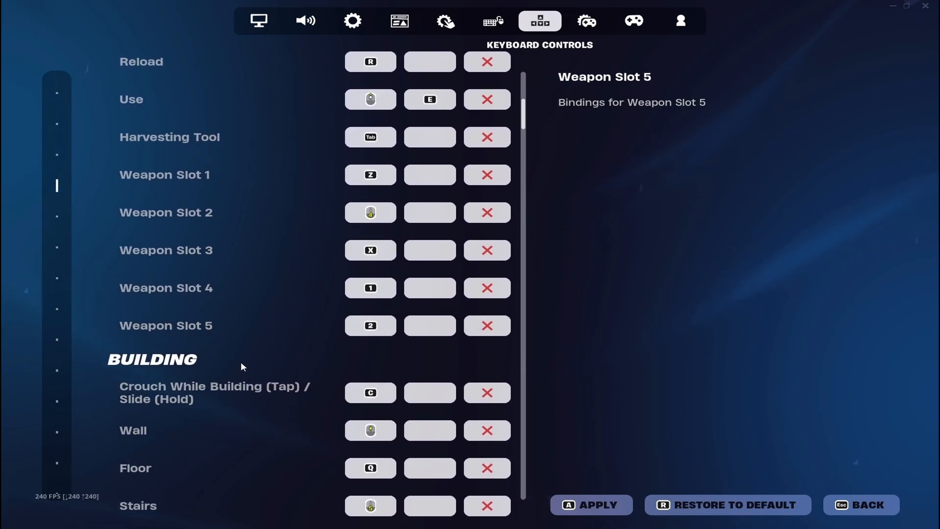
pyautogui.click(240, 393)
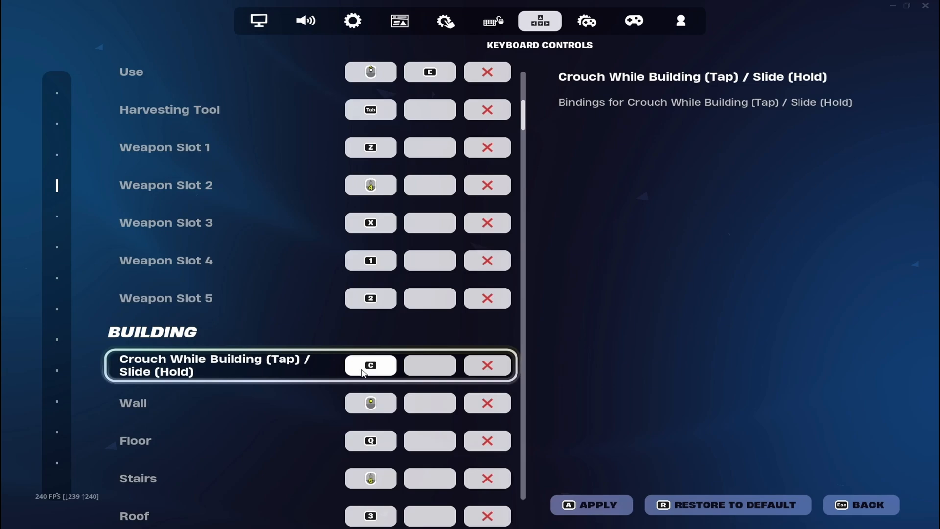
pyautogui.scroll(-3)
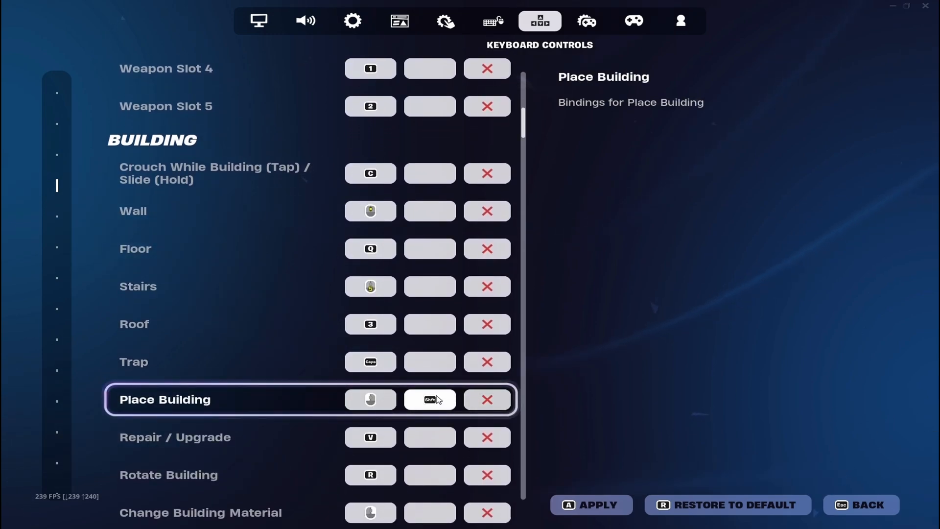
pyautogui.scroll(-3)
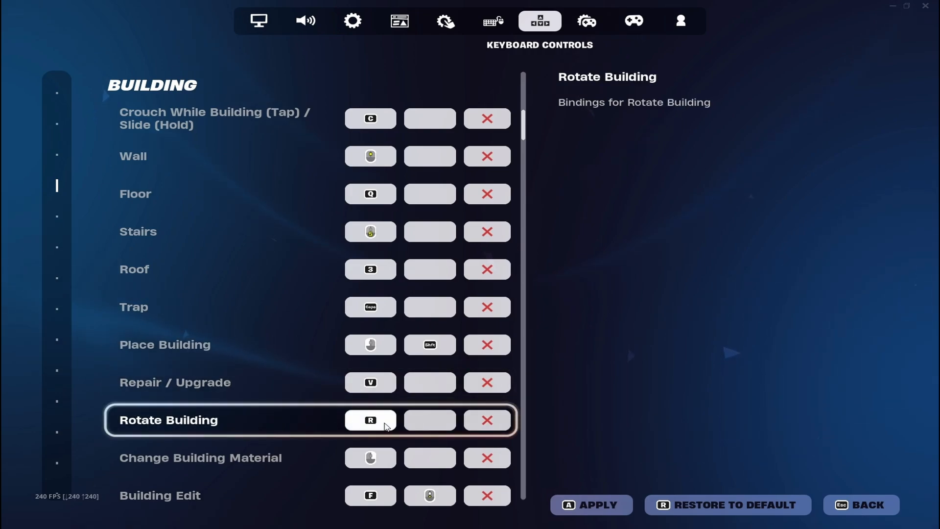
pyautogui.scroll(-3)
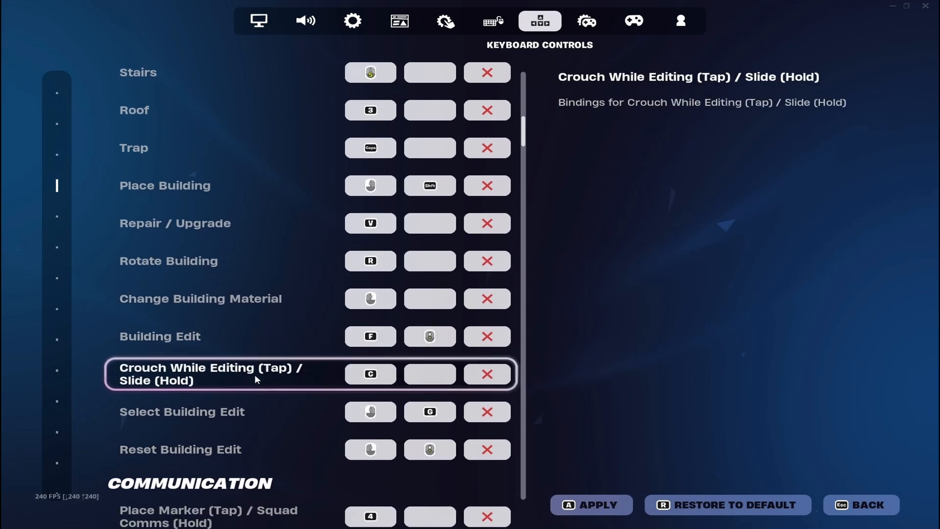
# - Scroll through the remaining key bindings, including the Vehicle controls
pyautogui.scroll(-3)
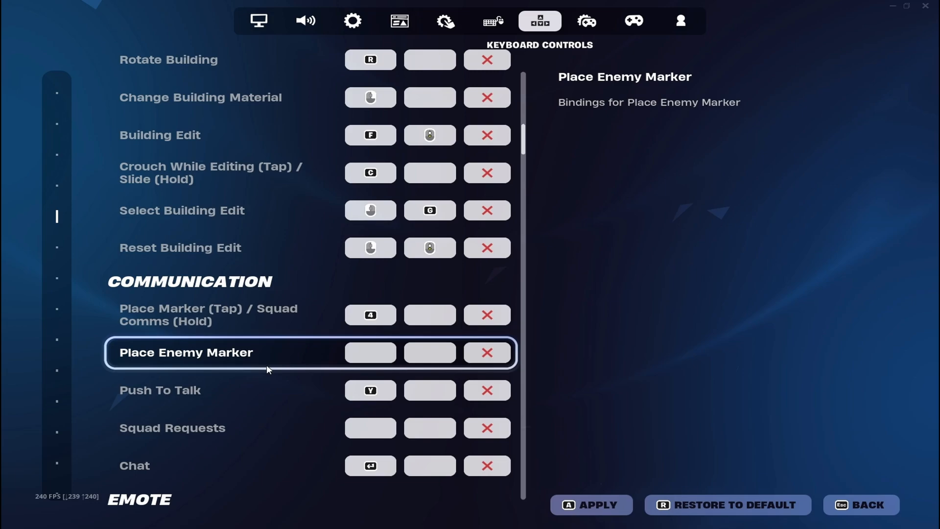
pyautogui.click(208, 315)
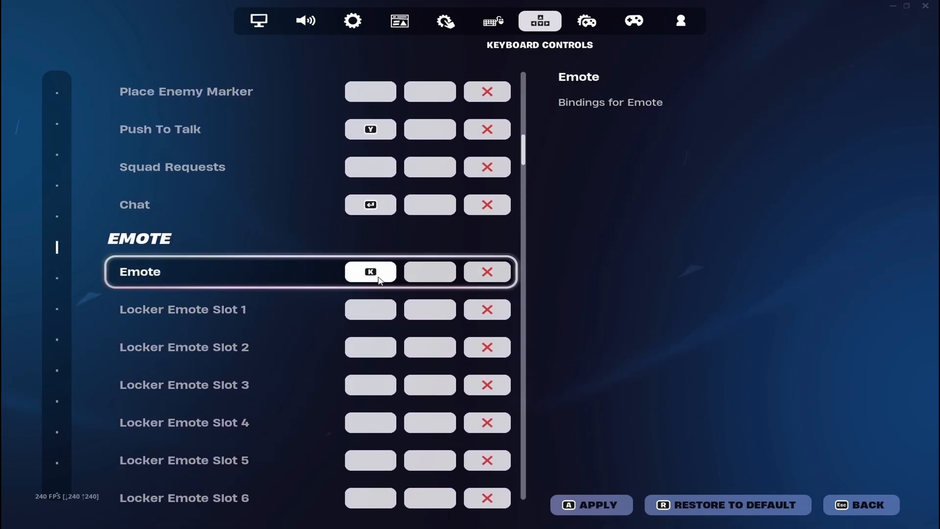
pyautogui.scroll(-3)
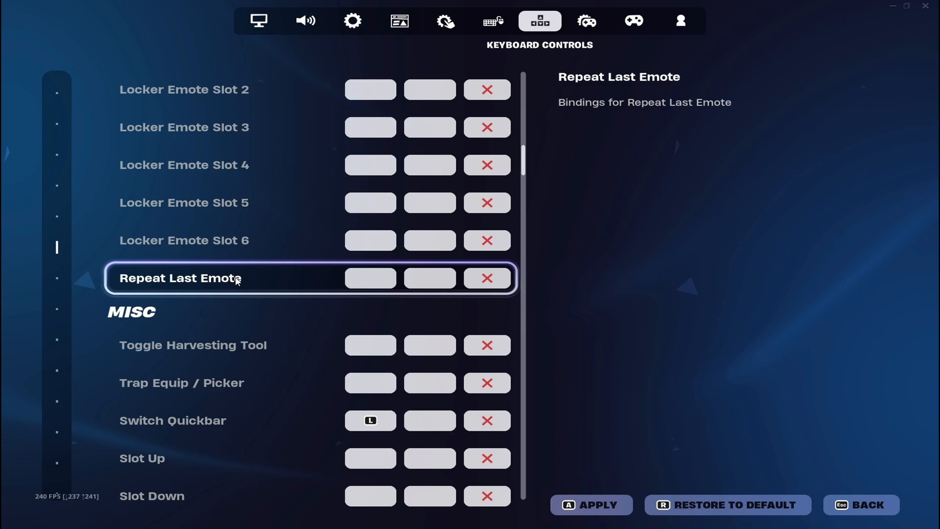
pyautogui.scroll(-3)
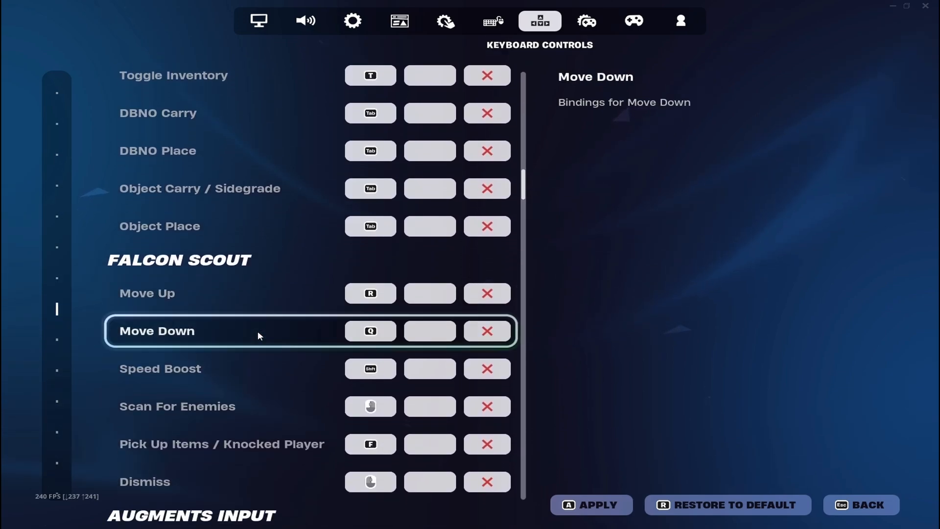
pyautogui.scroll(-3)
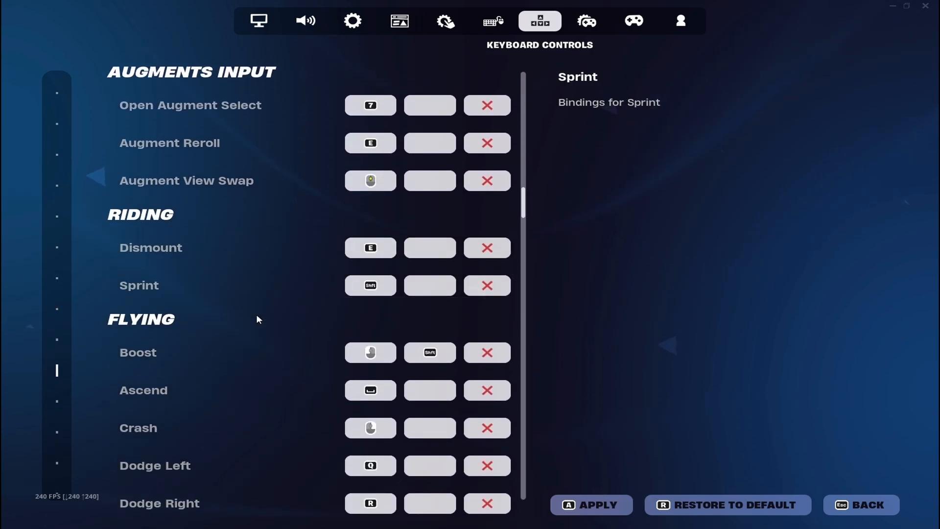
pyautogui.scroll(-3)
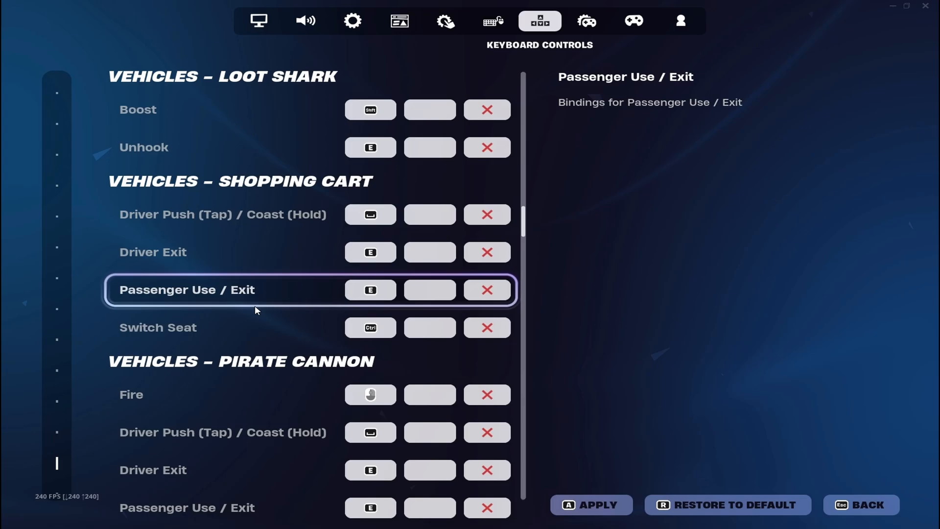
pyautogui.scroll(-3)
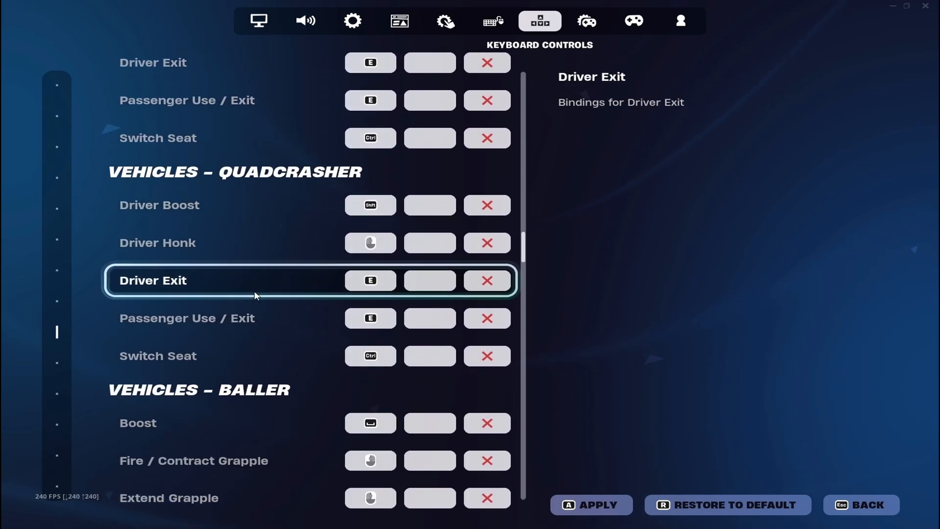
pyautogui.scroll(3)
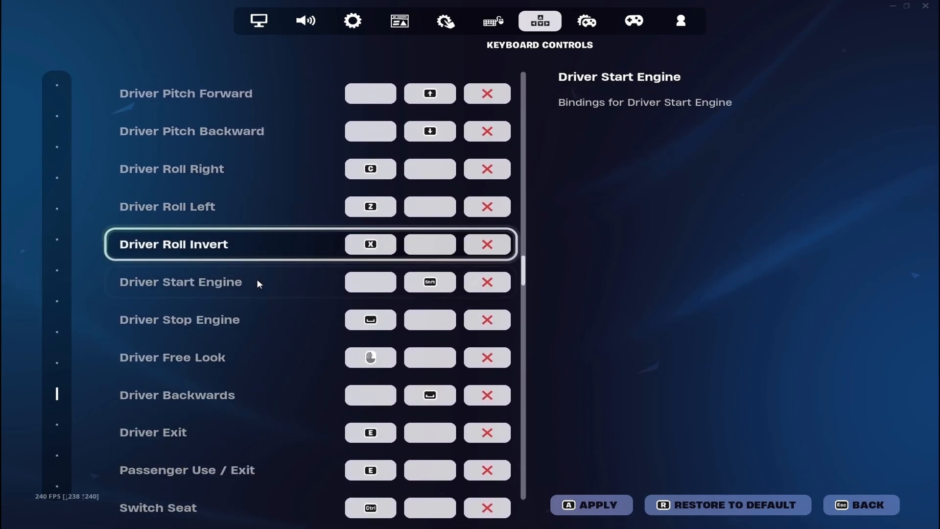
pyautogui.scroll(-3)
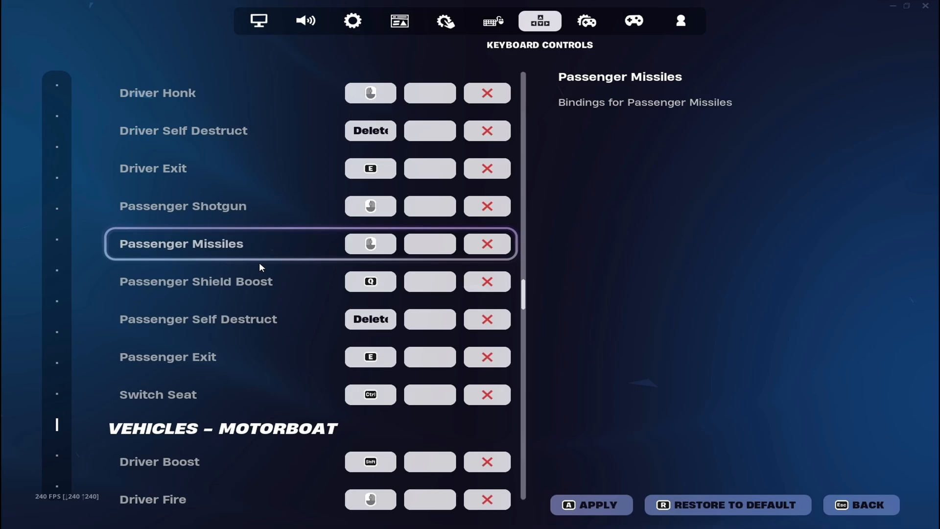
pyautogui.scroll(-3)
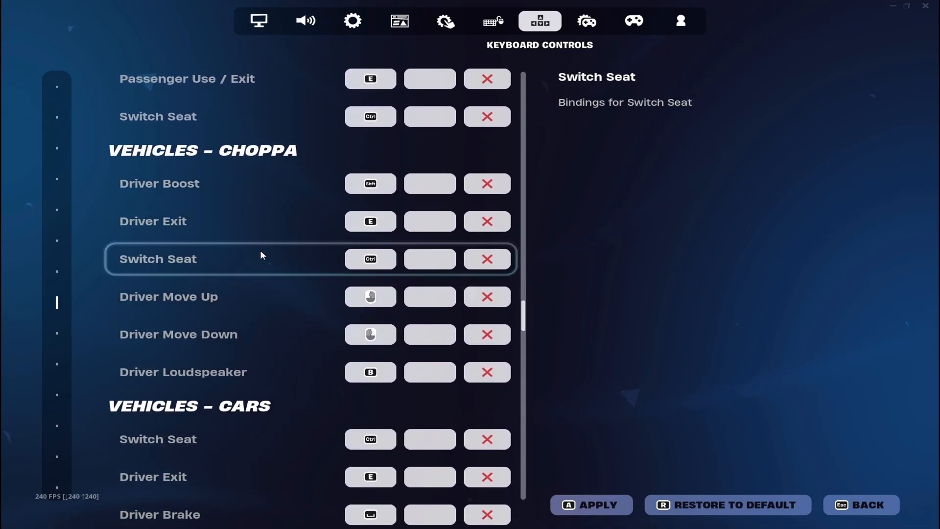
pyautogui.scroll(-3)
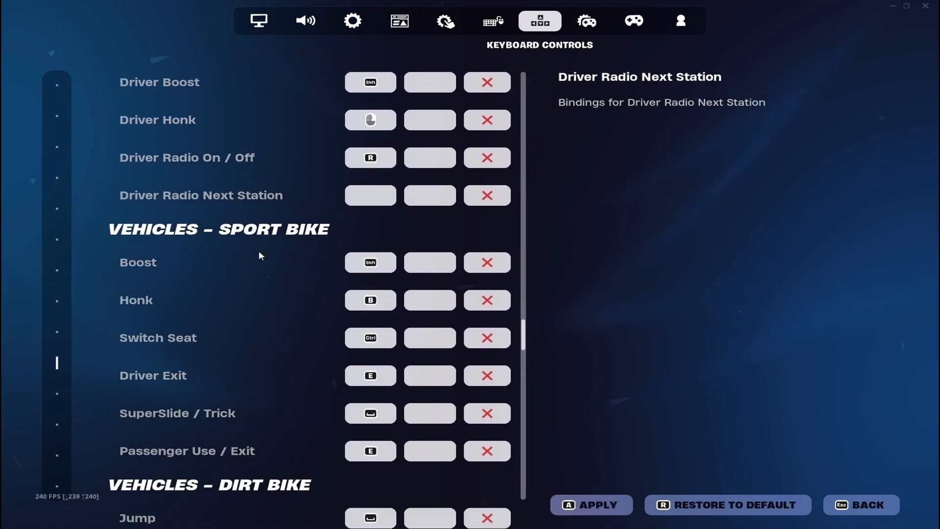
pyautogui.scroll(-3)
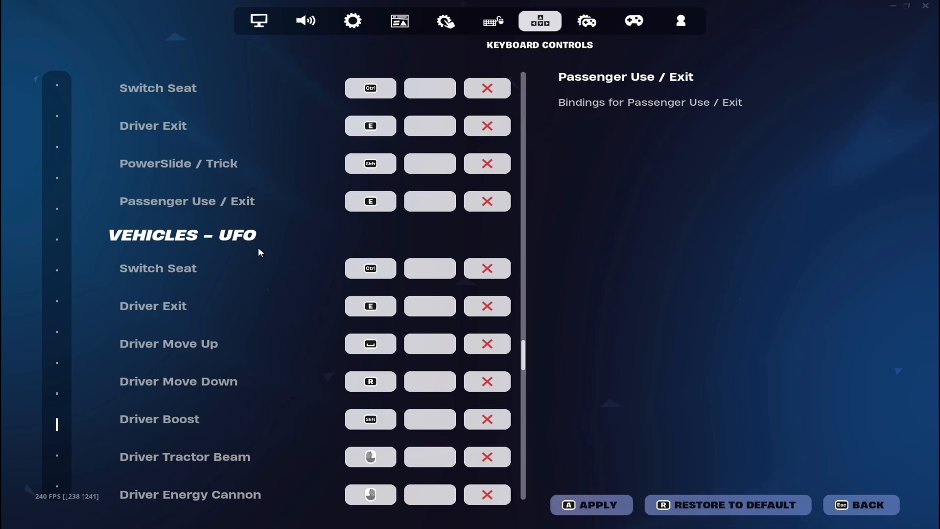
# - Reach the Creative bindings at the bottom, then exit and save the changed settings
pyautogui.scroll(-3)
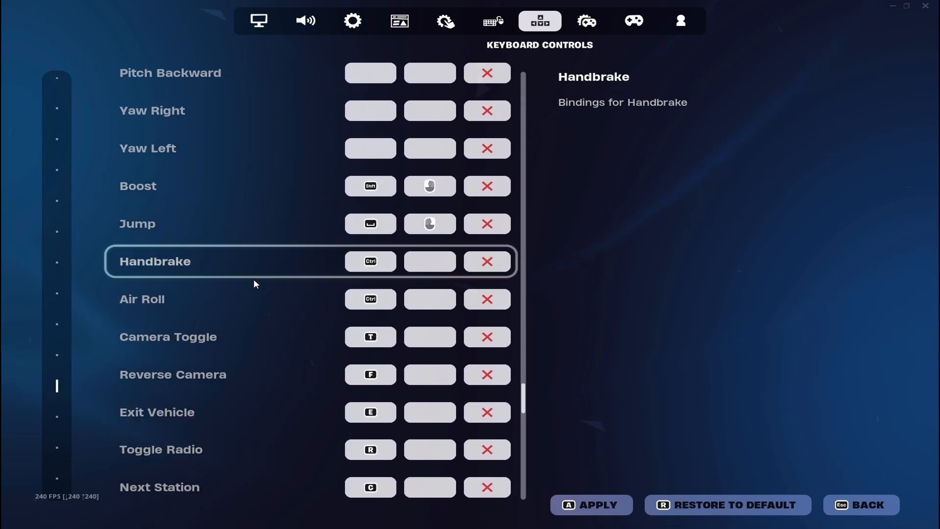
pyautogui.scroll(-3)
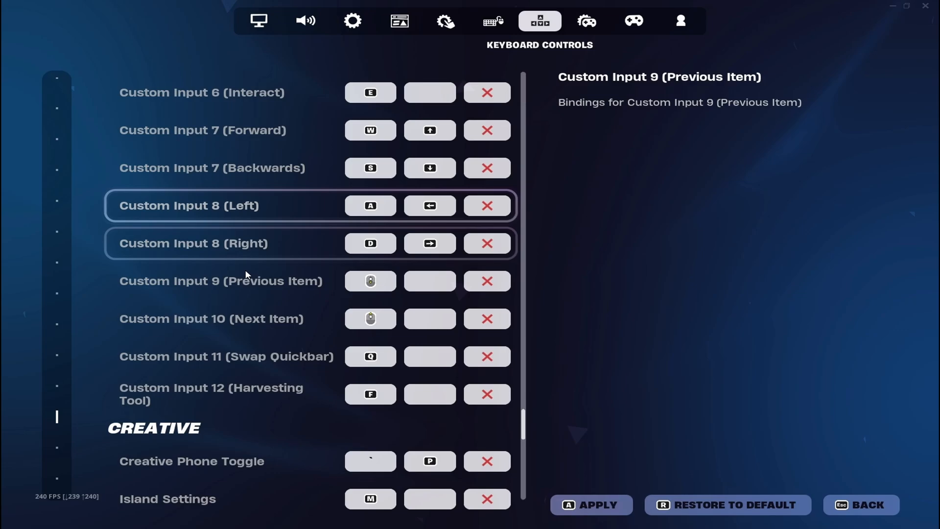
pyautogui.scroll(-3)
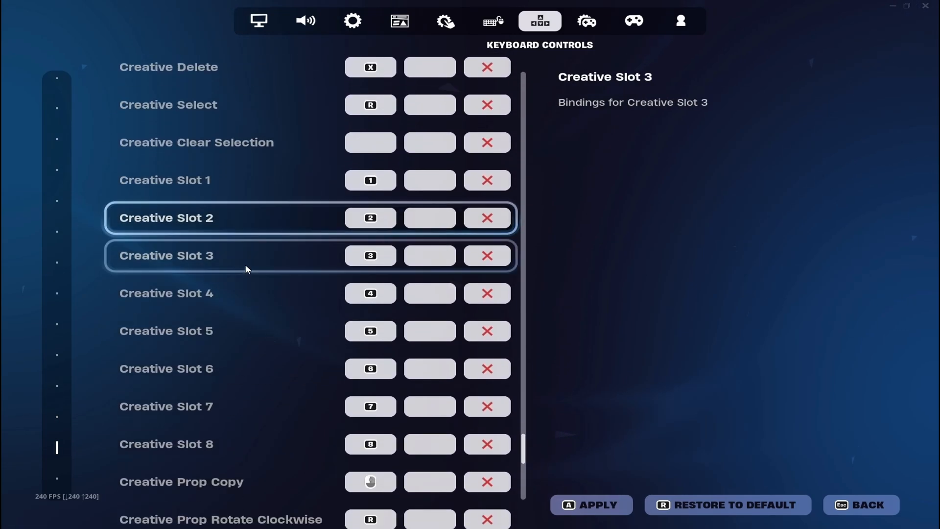
pyautogui.scroll(-3)
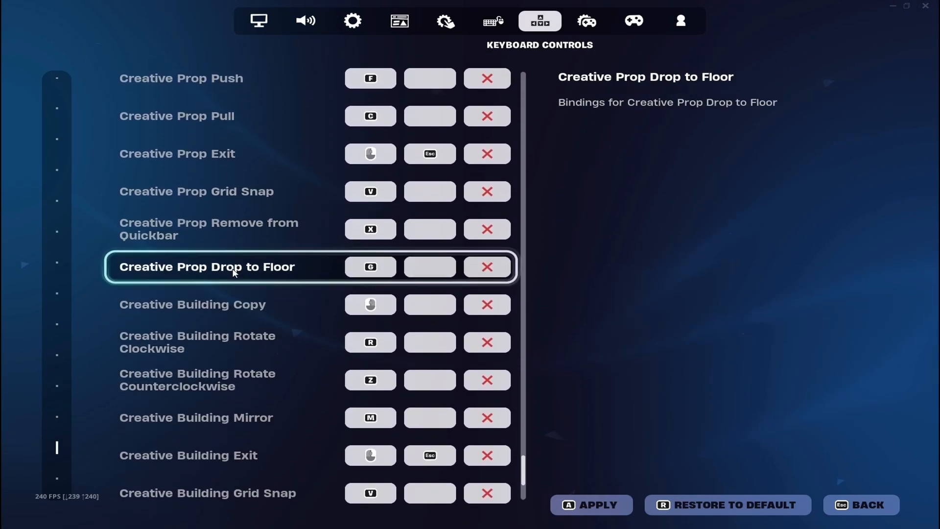
pyautogui.click(860, 504)
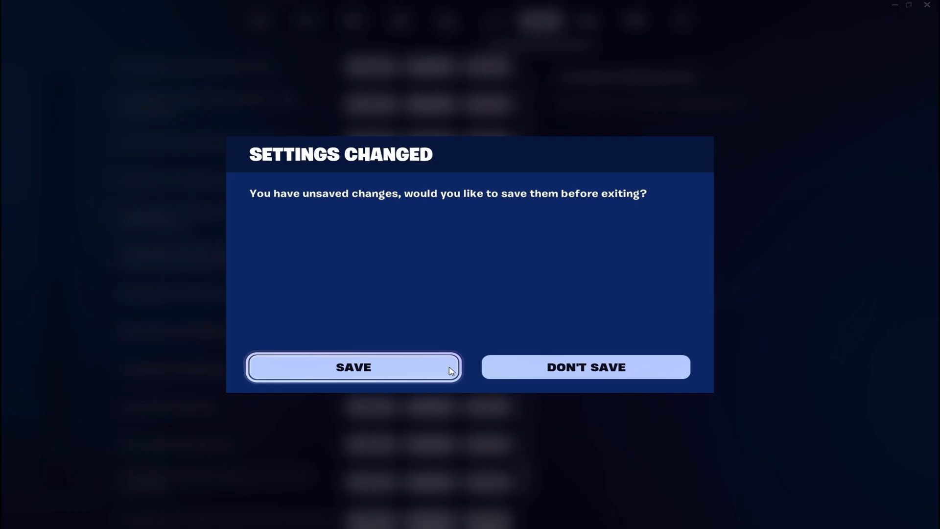
pyautogui.click(353, 367)
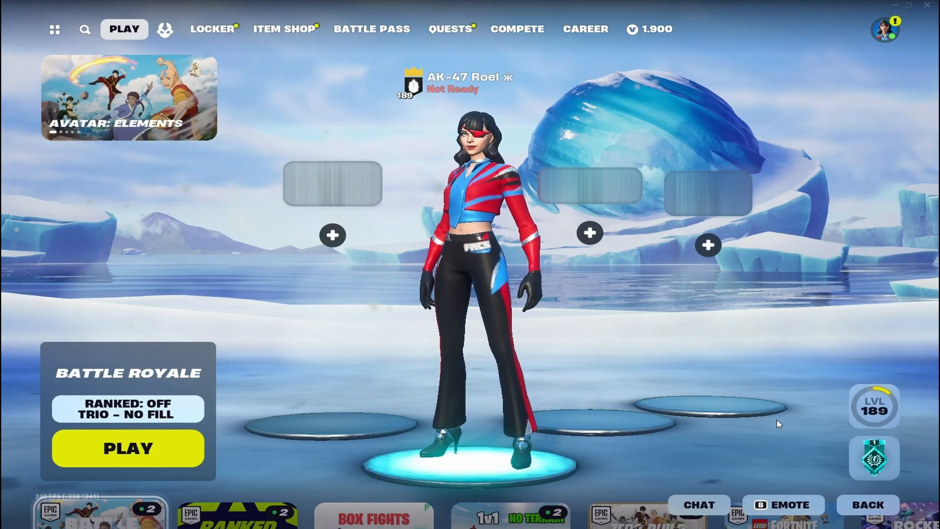